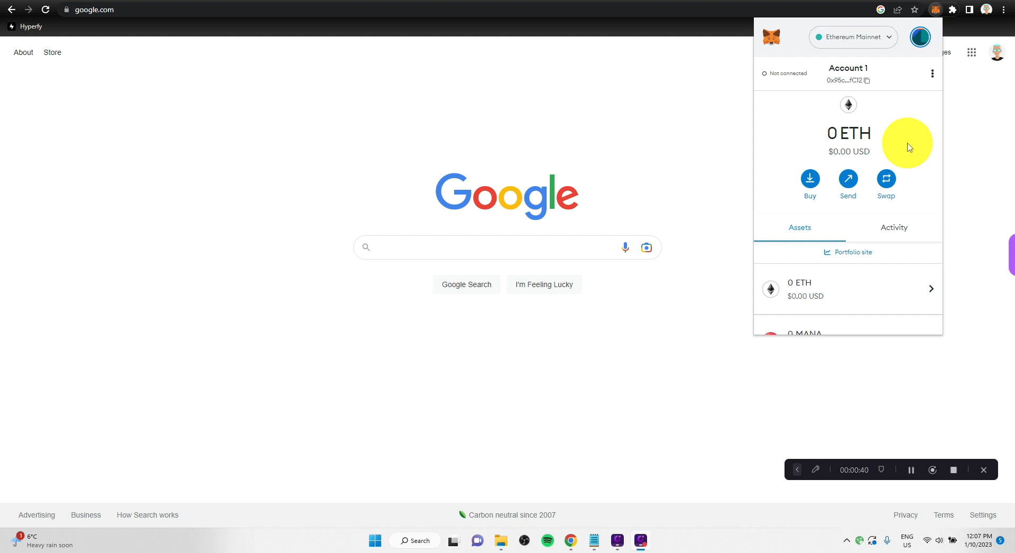
pyautogui.moveTo(886, 179)
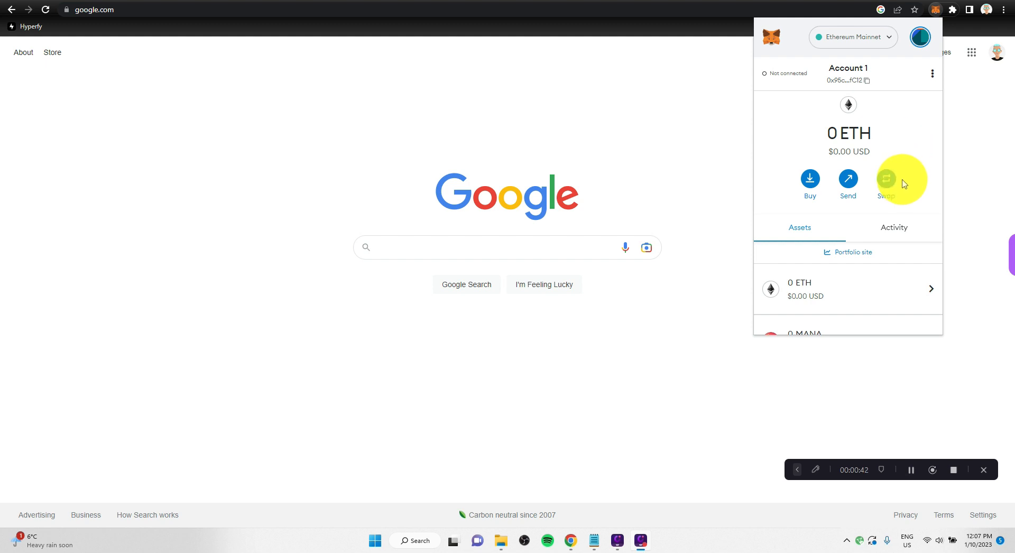
pyautogui.moveTo(905, 252)
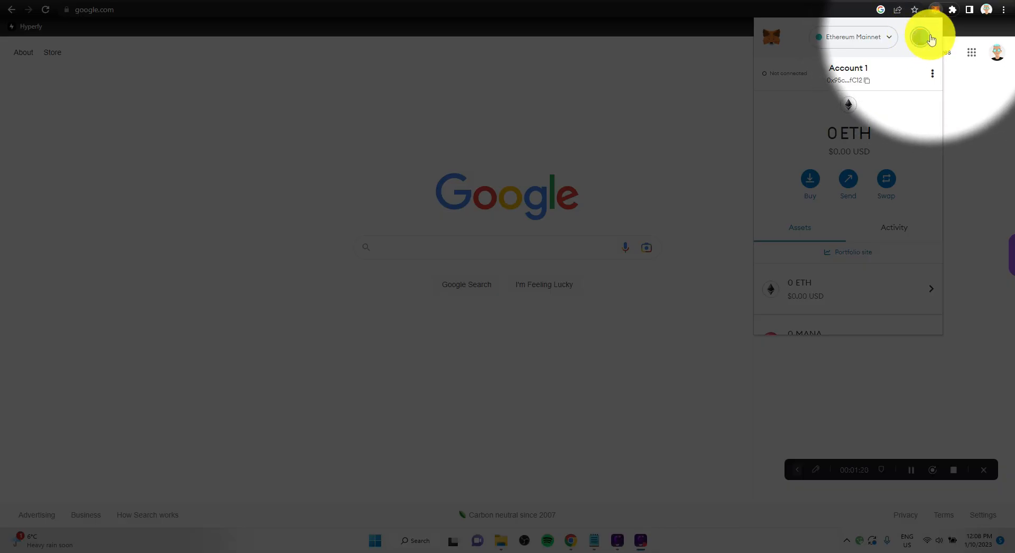
# Browse the My accounts list (Account 1, Demo Account 2, Demo 3, Account 4) and reopen it
pyautogui.click(927, 37)
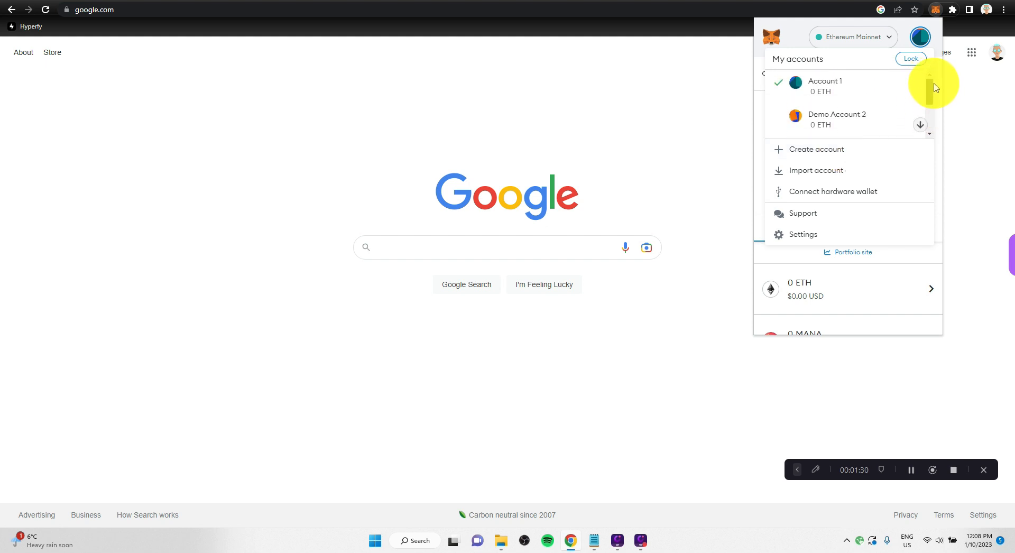
pyautogui.scroll(-3)
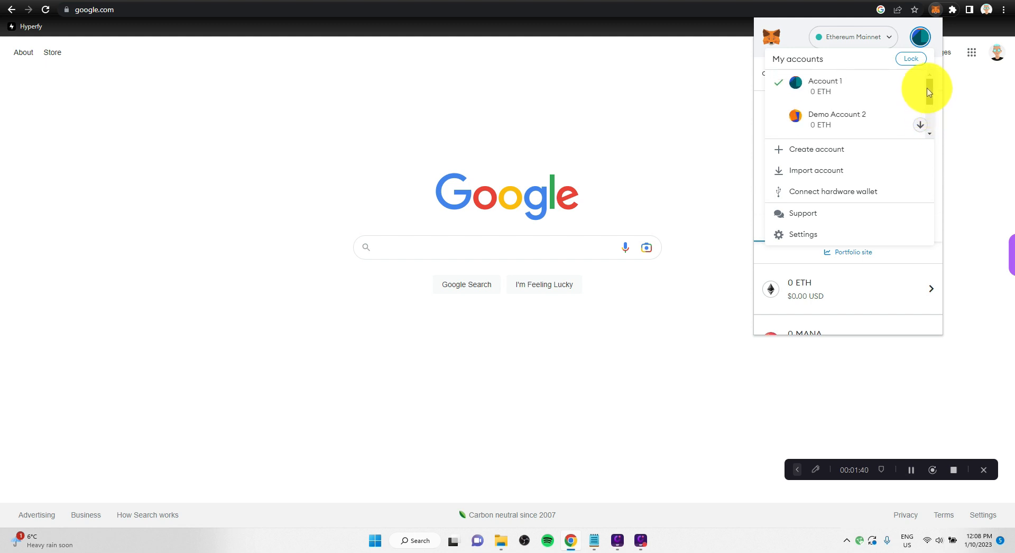
pyautogui.moveTo(927, 93)
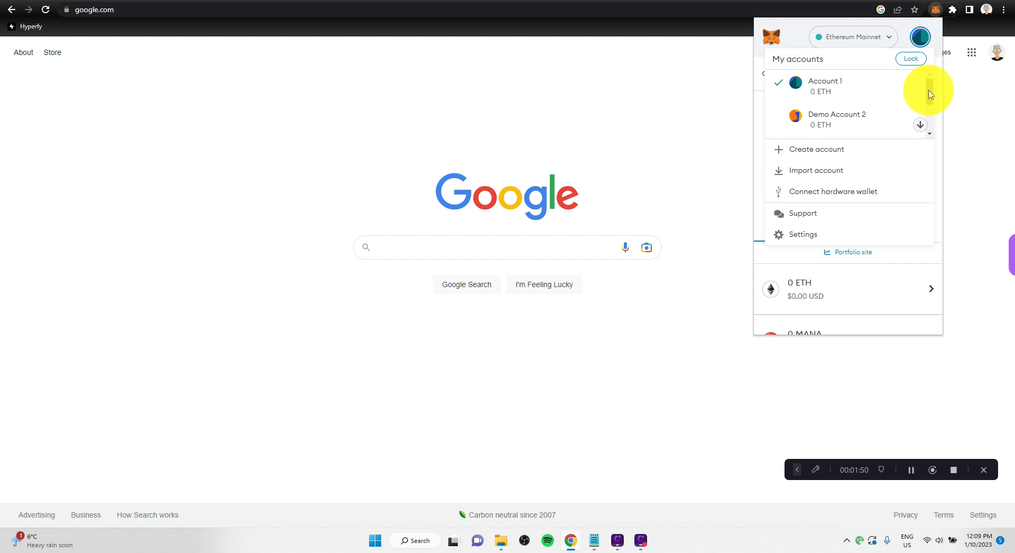
pyautogui.moveTo(929, 94)
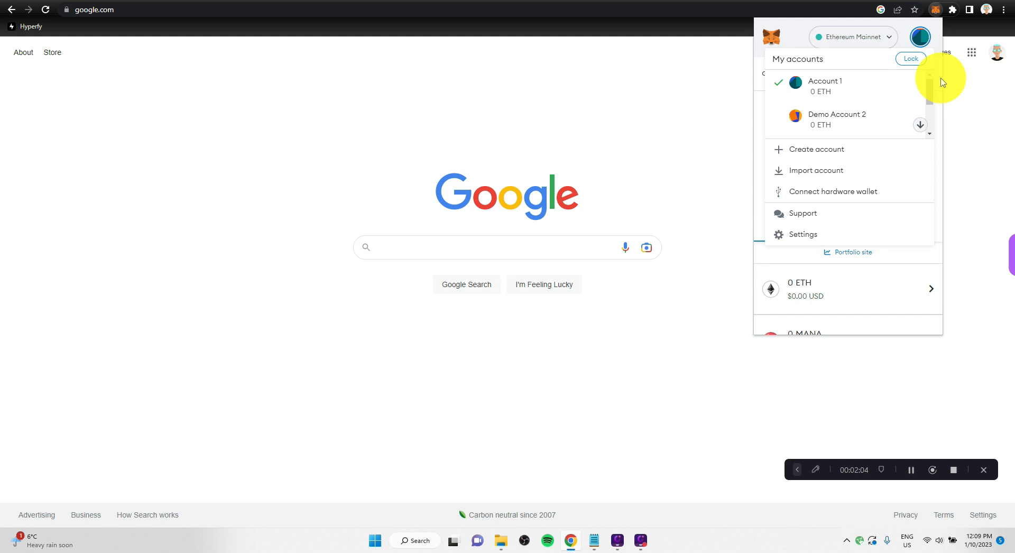
pyautogui.scroll(-3)
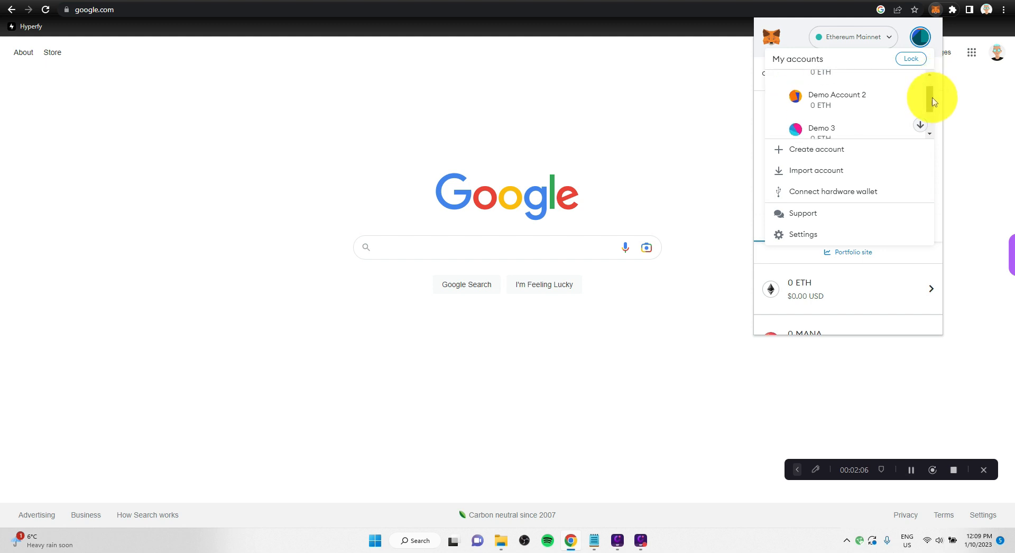
pyautogui.scroll(-3)
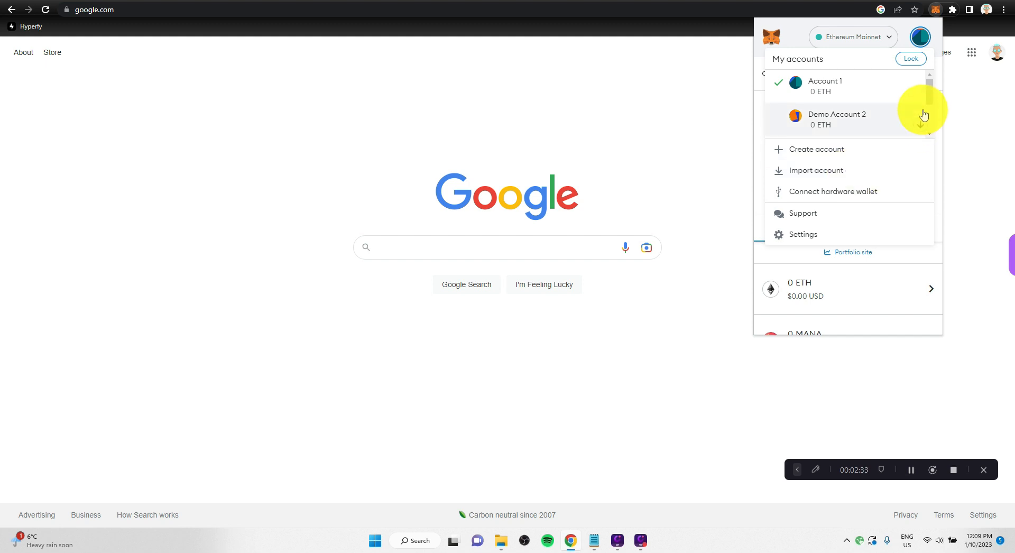
pyautogui.scroll(-3)
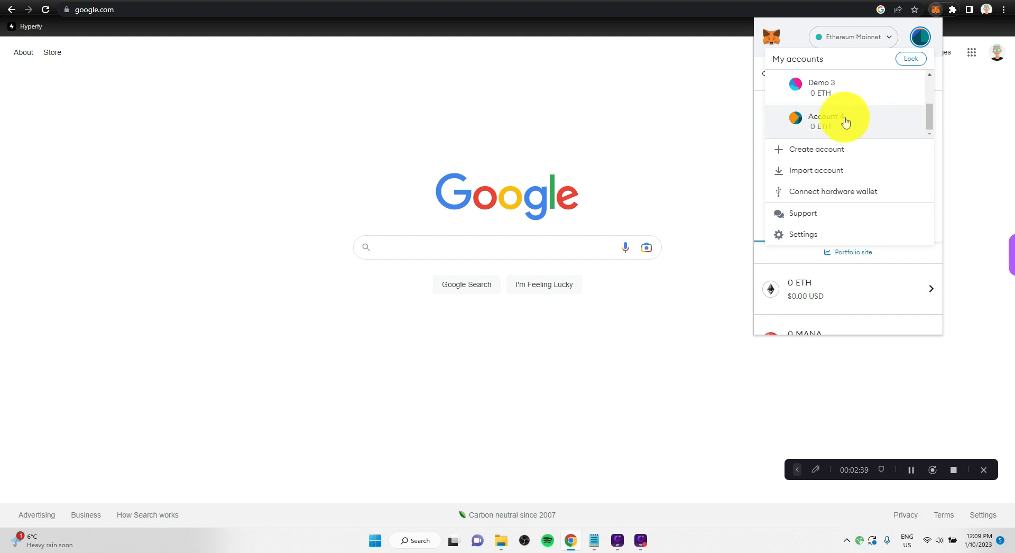
pyautogui.moveTo(874, 110)
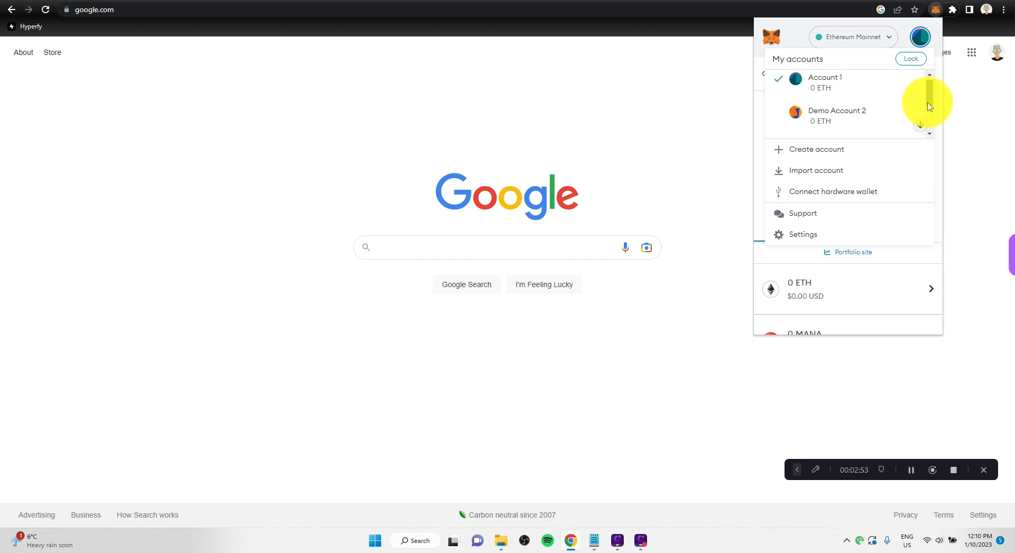
pyautogui.scroll(-3)
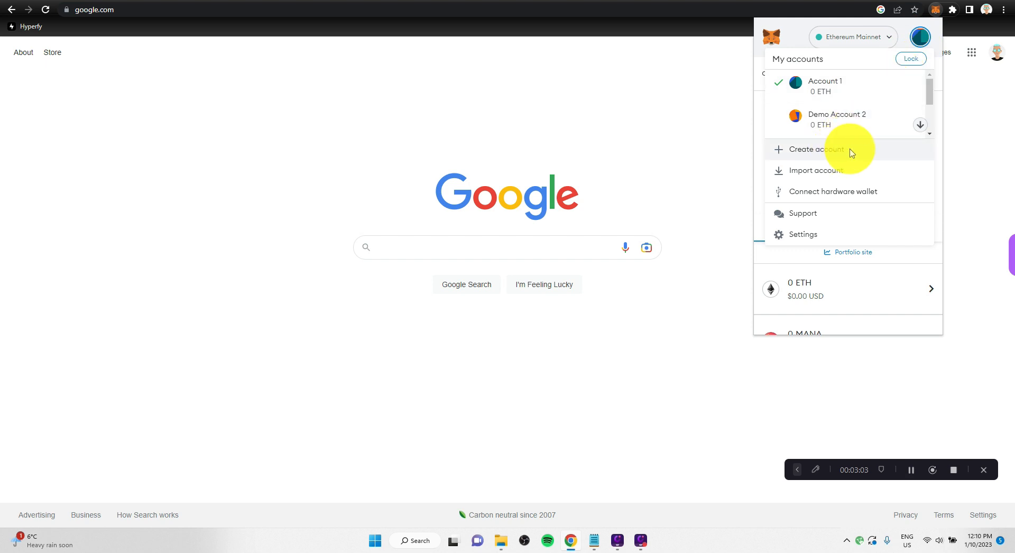
pyautogui.moveTo(800, 34)
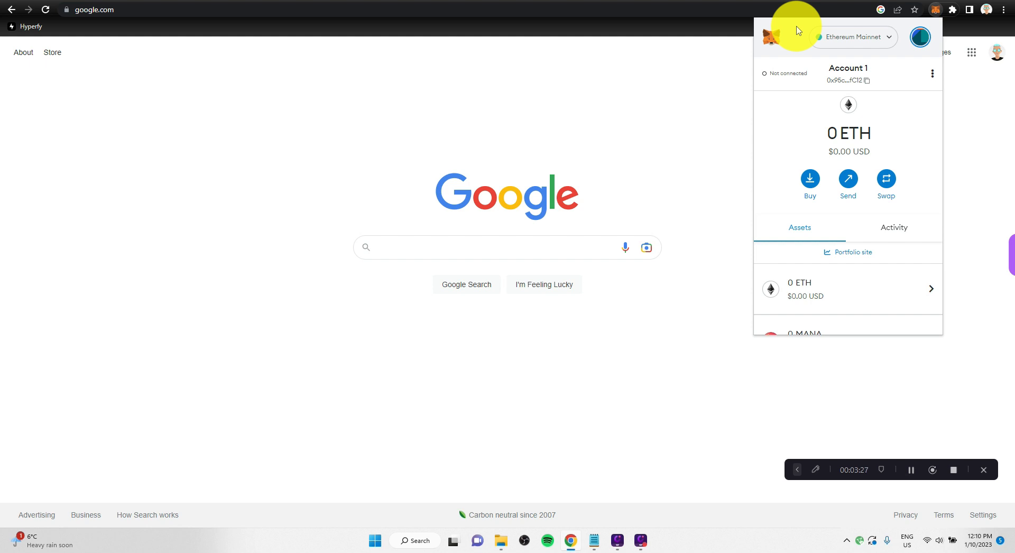
pyautogui.click(919, 37)
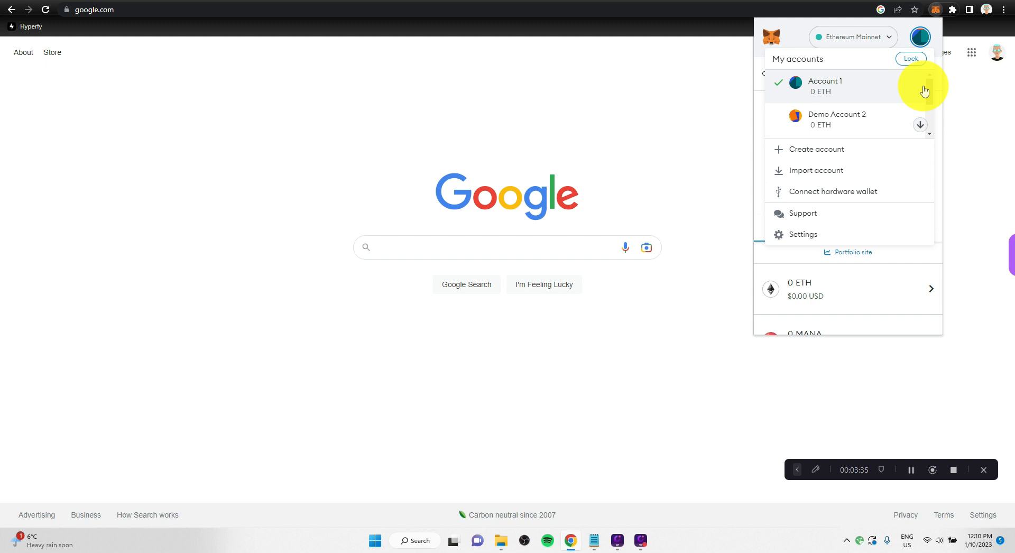
pyautogui.moveTo(933, 91)
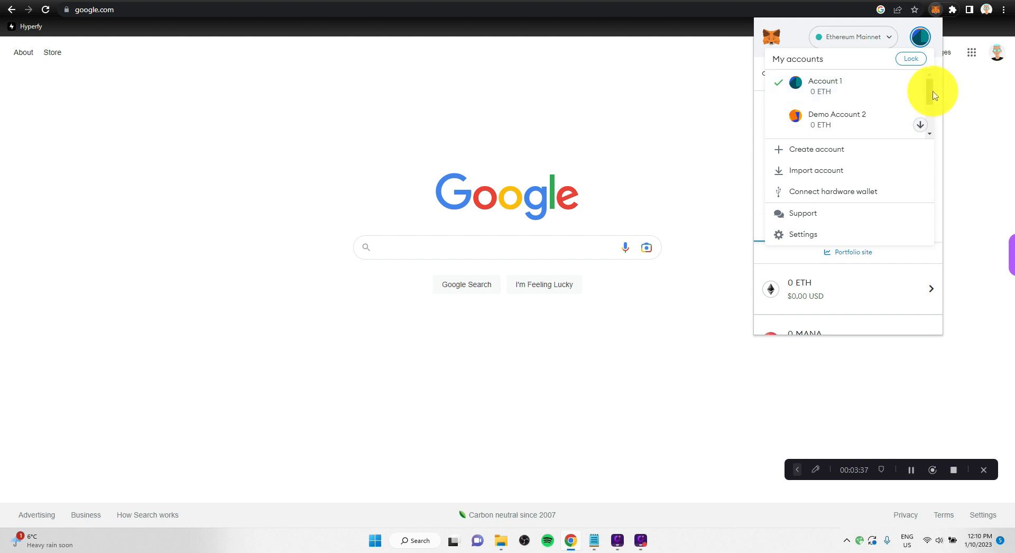
pyautogui.scroll(-3)
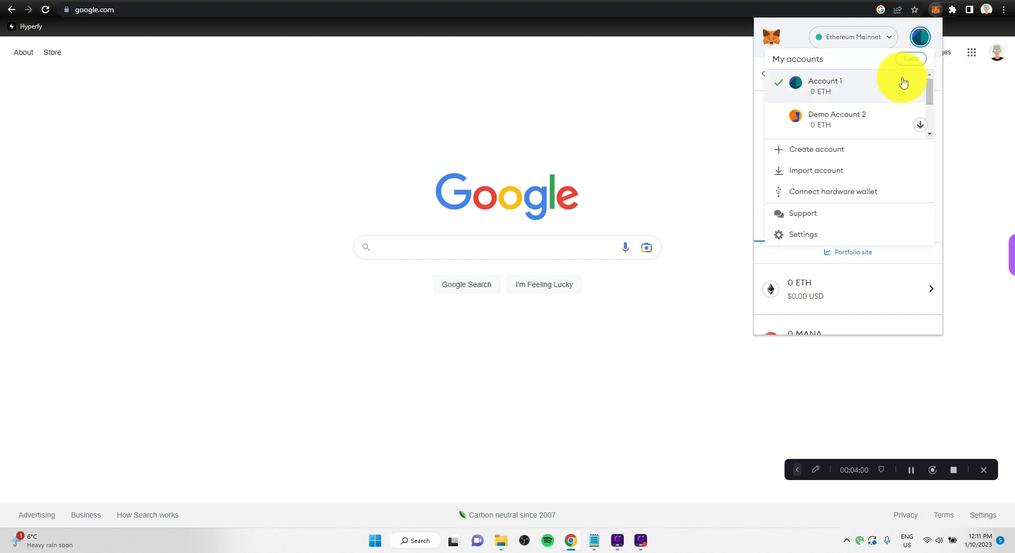
# Create a new wallet account with the default name Account 5 and view it in the account list
pyautogui.click(817, 149)
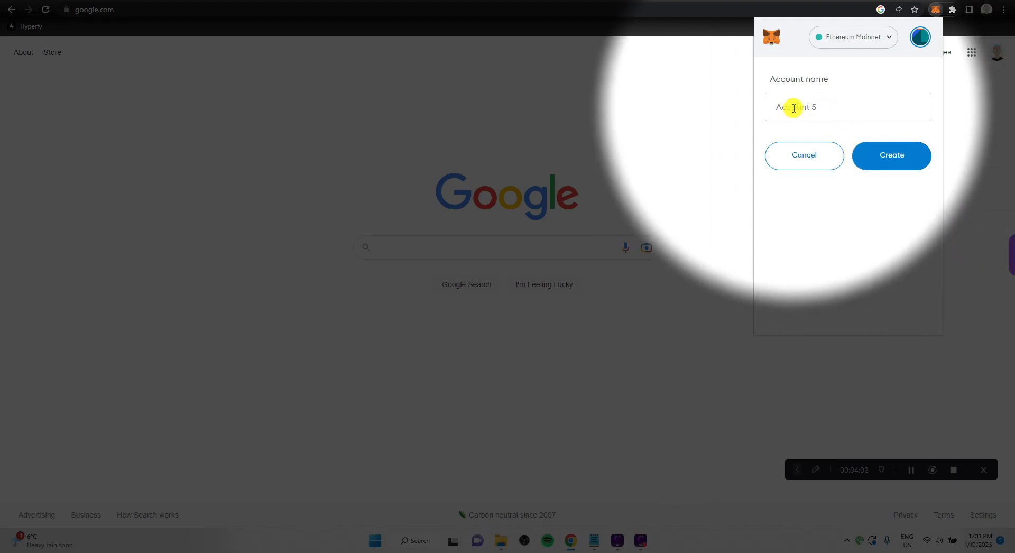
pyautogui.click(891, 155)
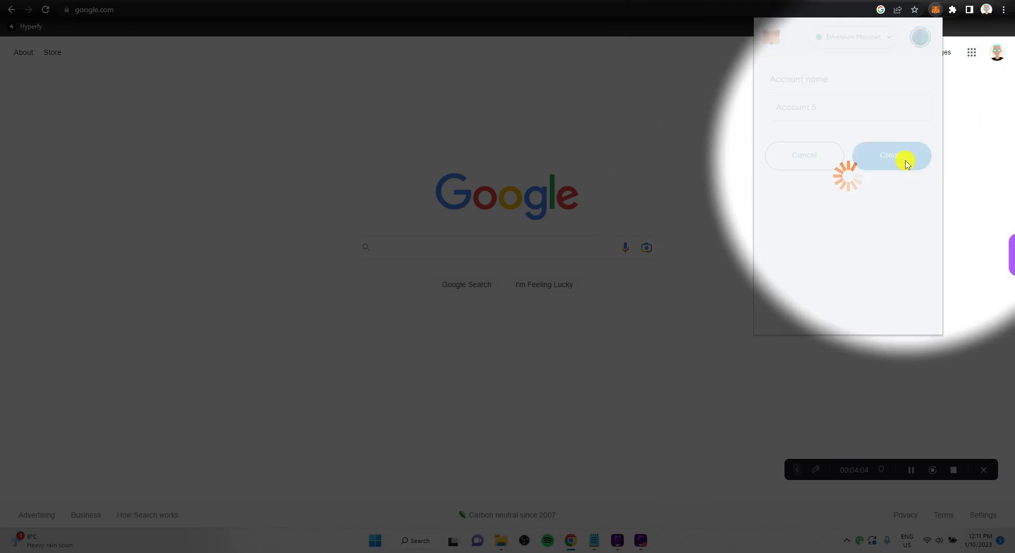
pyautogui.click(891, 155)
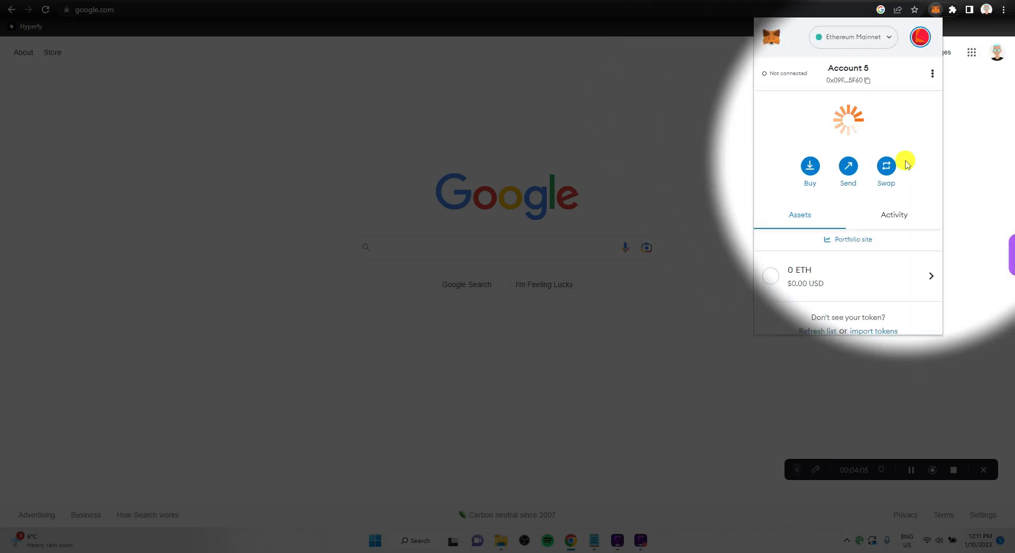
pyautogui.click(919, 37)
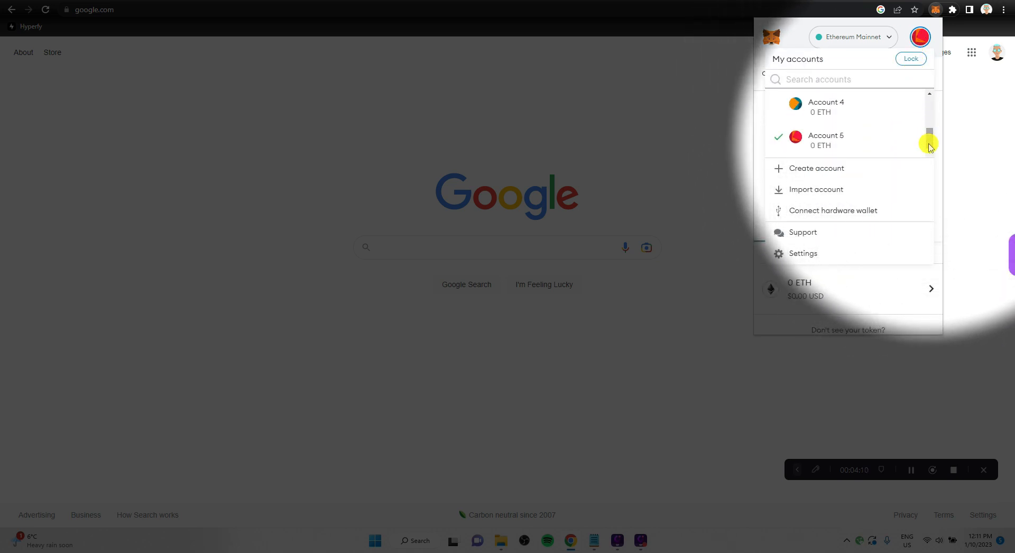
pyautogui.moveTo(945, 146)
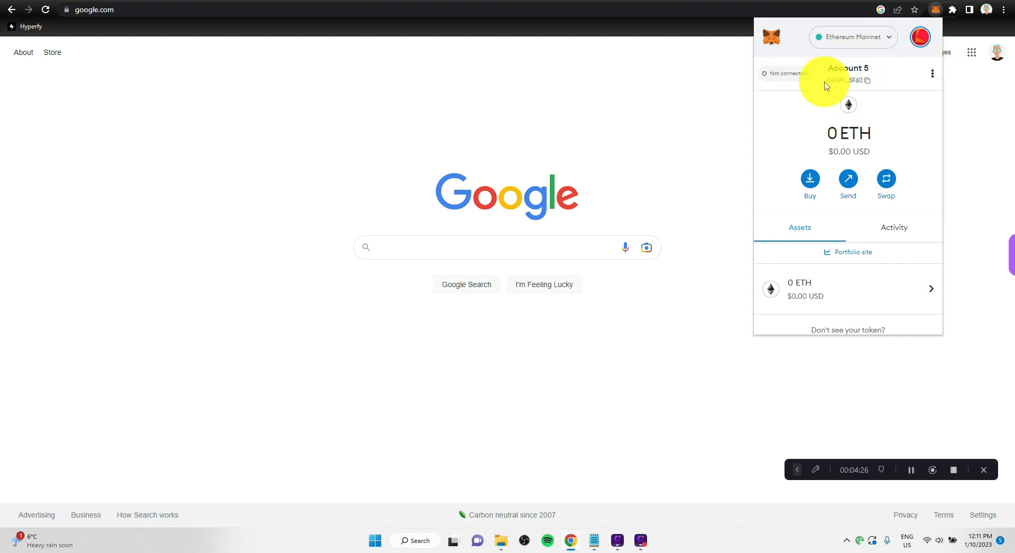
# Rename Account 5 to Demo 5 through Account details and check it in the account list
pyautogui.click(932, 73)
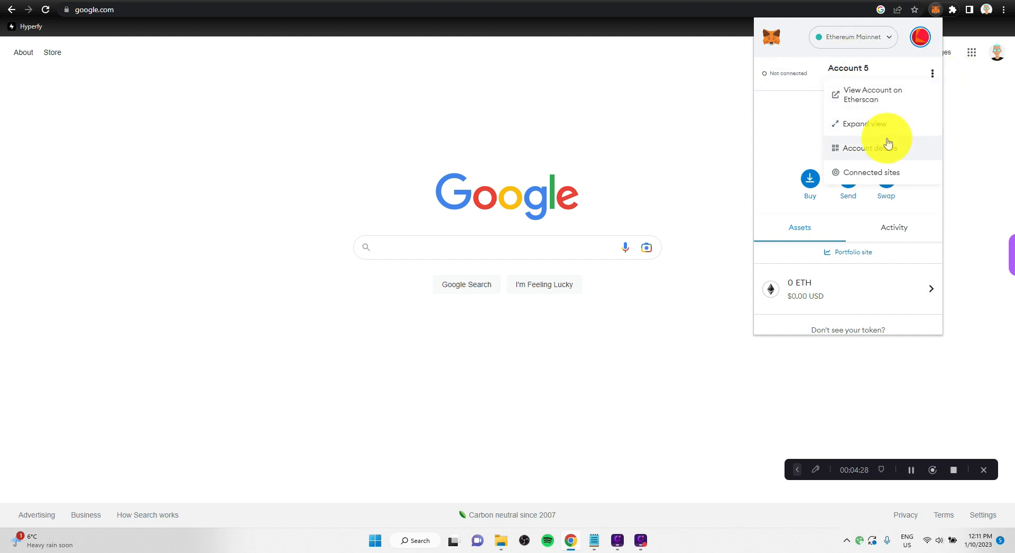
pyautogui.click(868, 148)
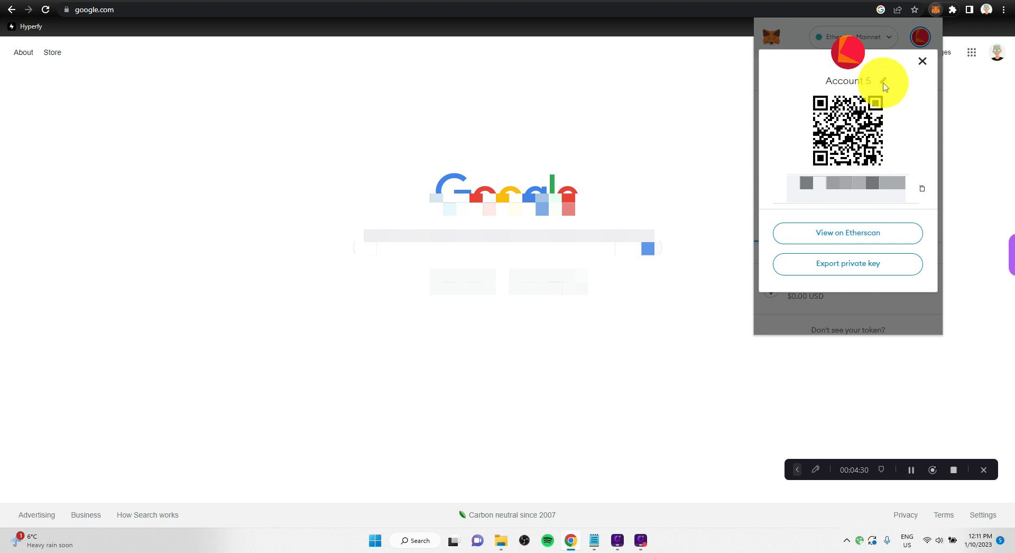
pyautogui.click(882, 84)
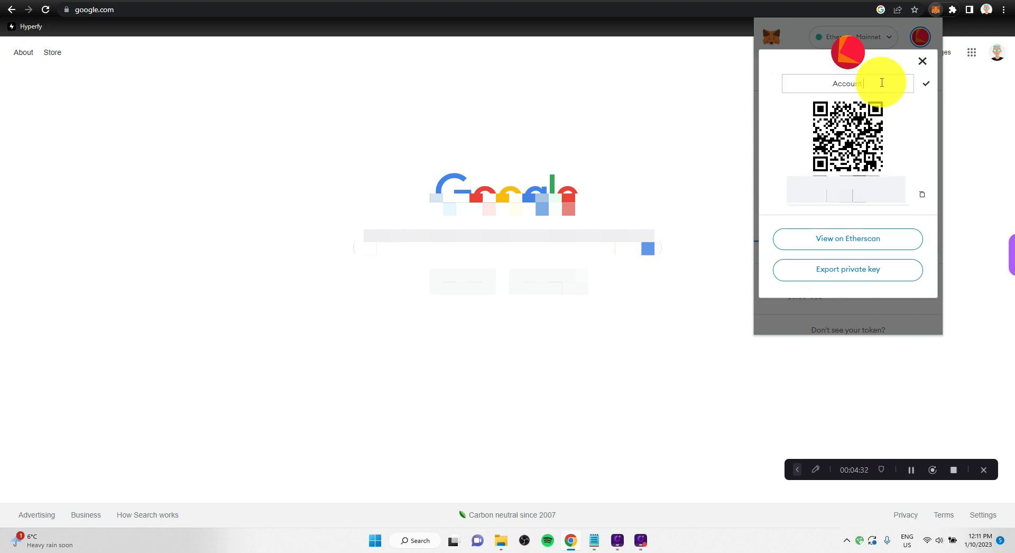
pyautogui.write('Demo')
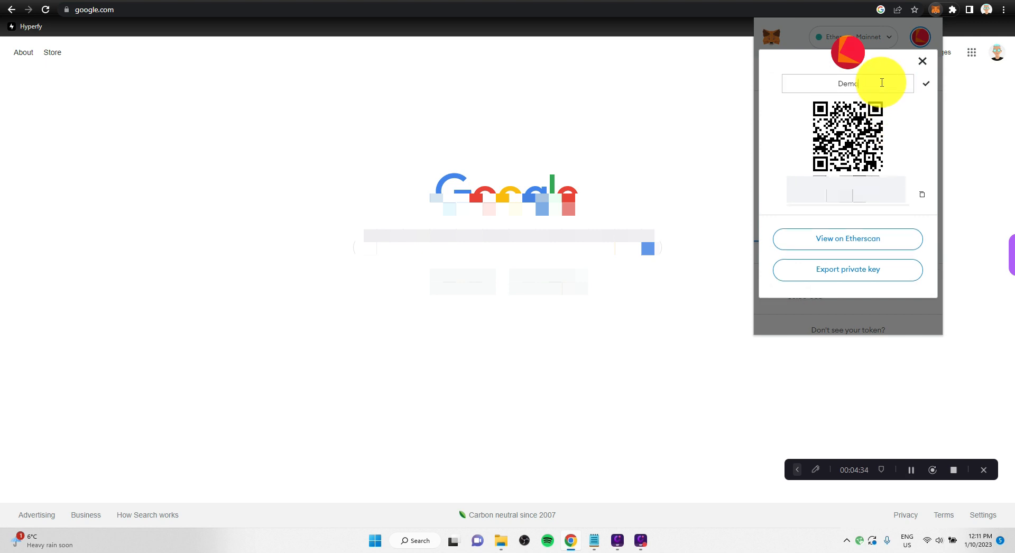
pyautogui.click(926, 84)
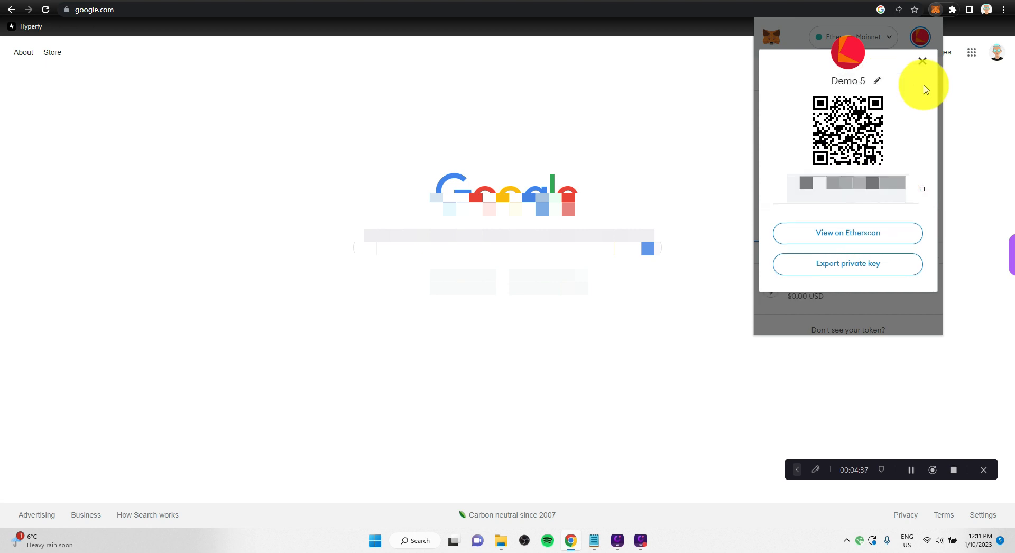
pyautogui.click(922, 61)
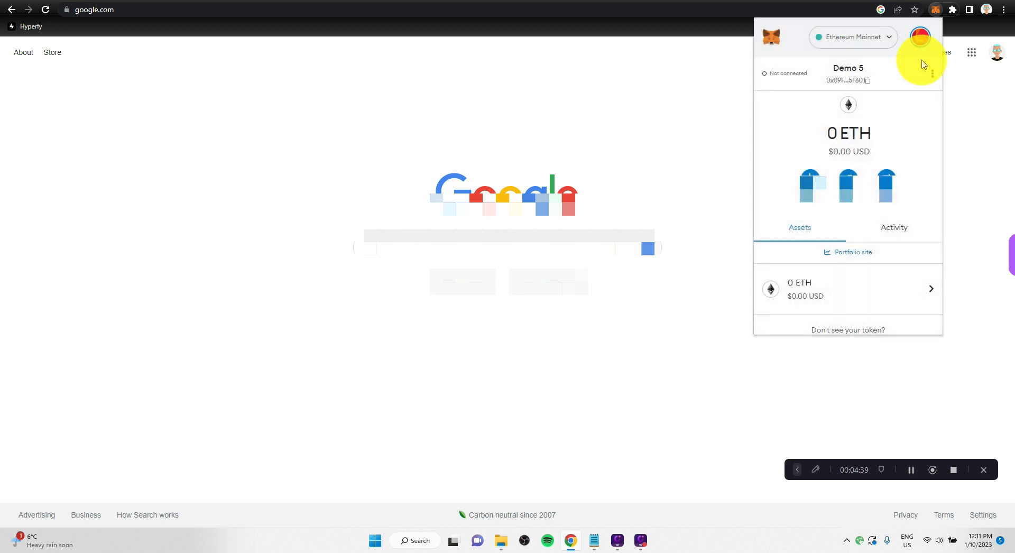
pyautogui.click(918, 37)
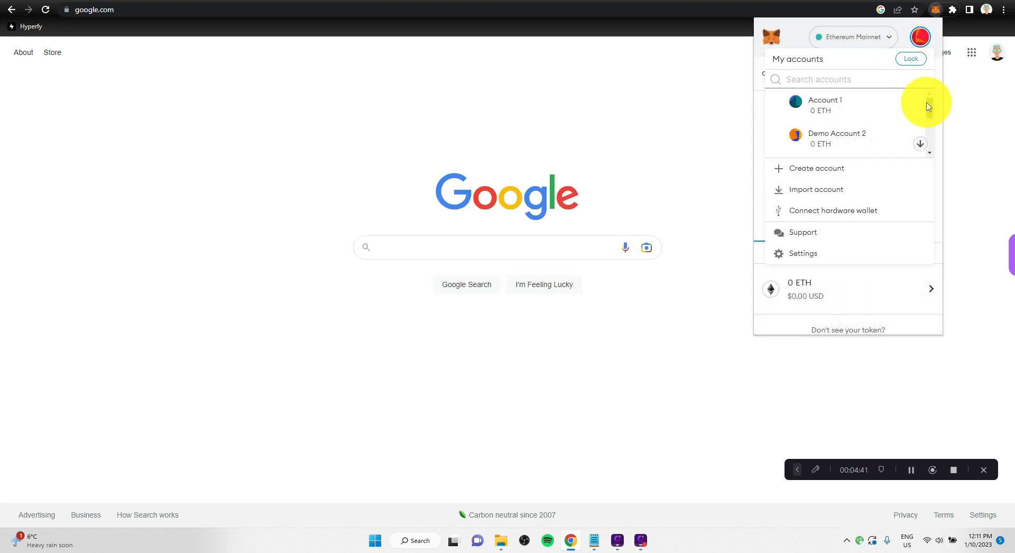